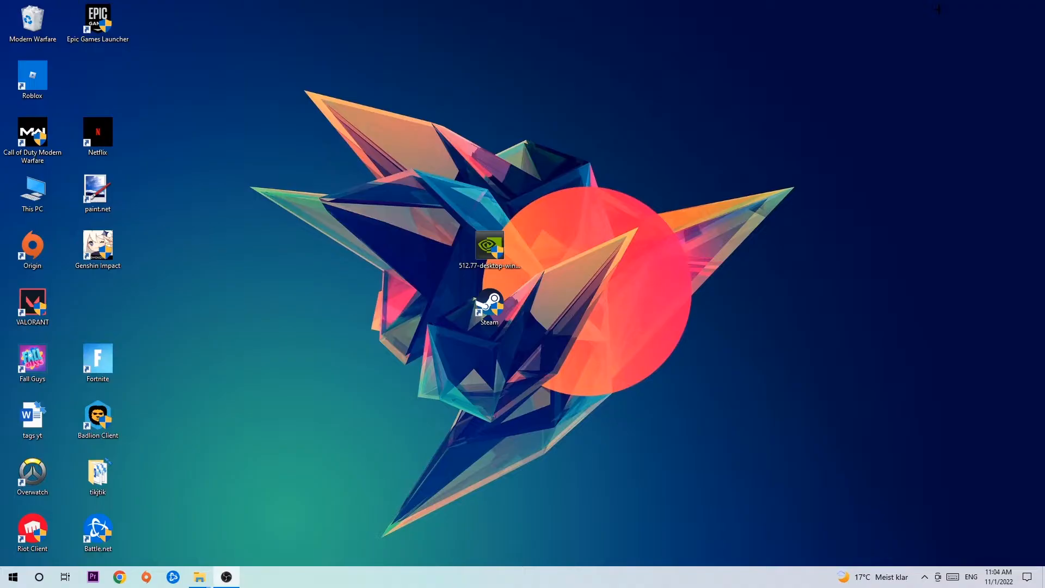
mouse_move(554, 98)
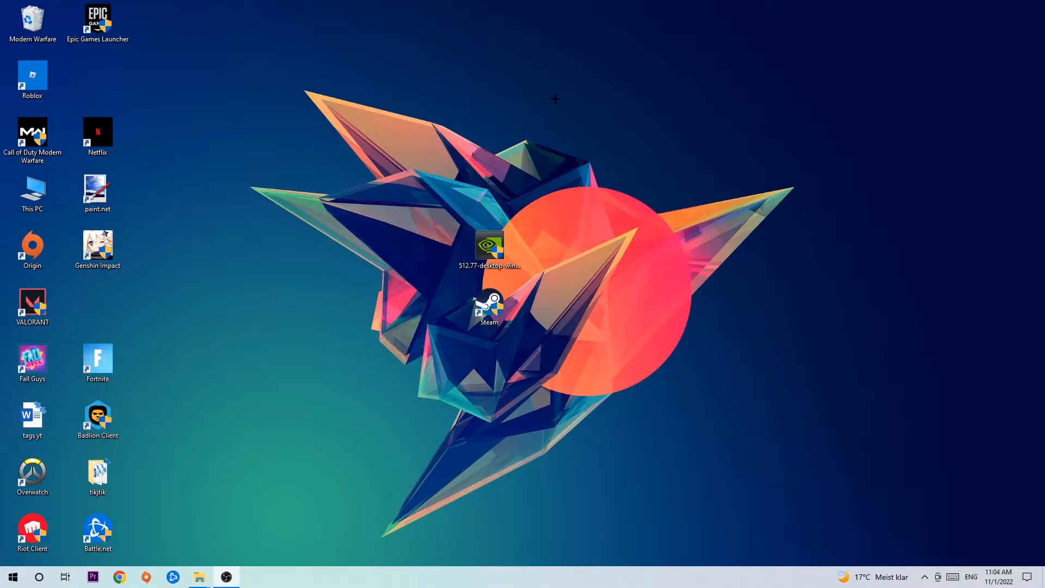
Select the Steam shortcut and bring up the taskbar menu offering Task Manager
left_click(489, 306)
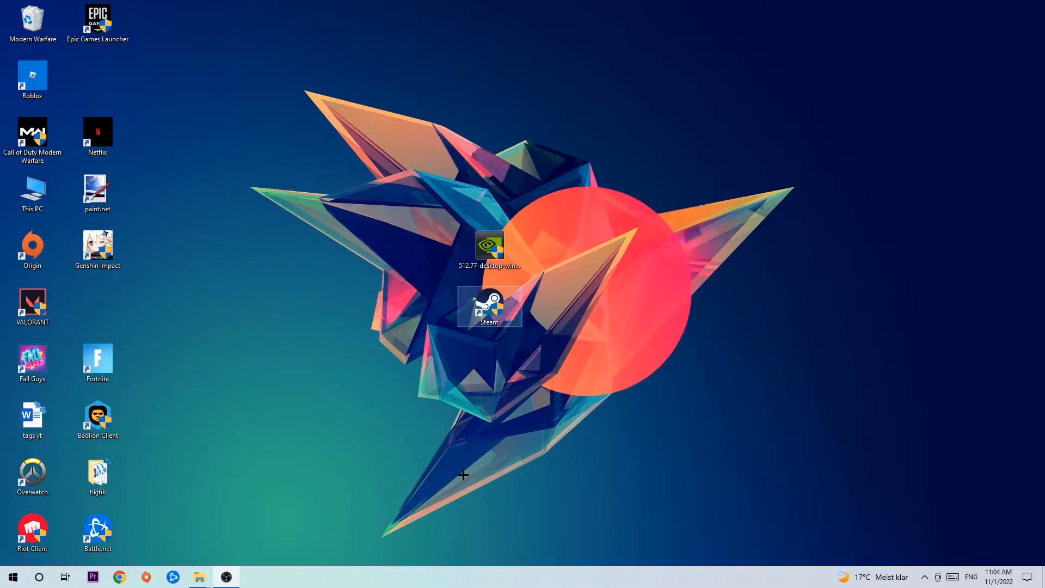
right_click(464, 476)
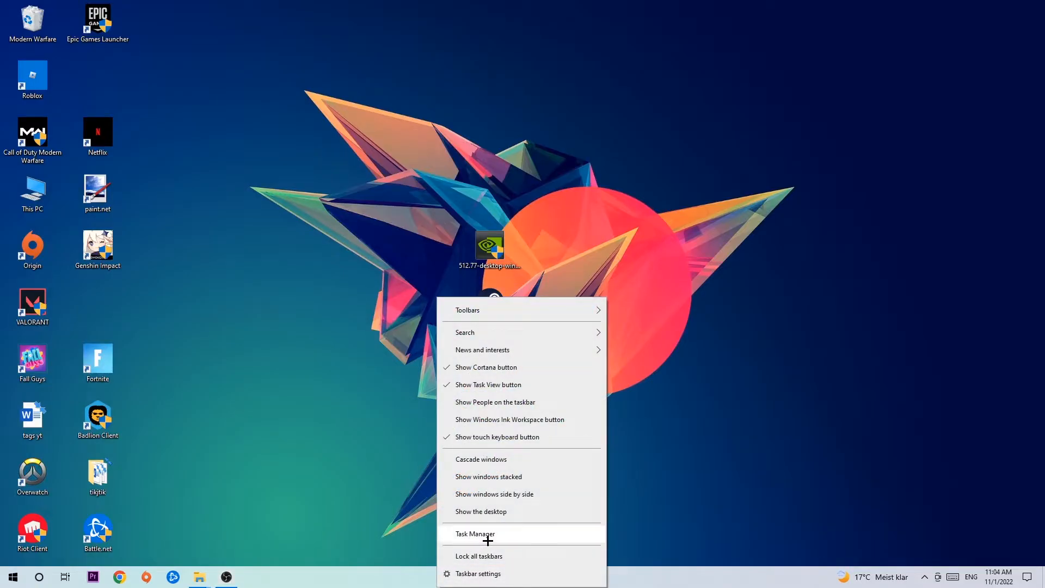
Launch Task Manager maximized and inspect the DPHelper Application process's actions
left_click(479, 548)
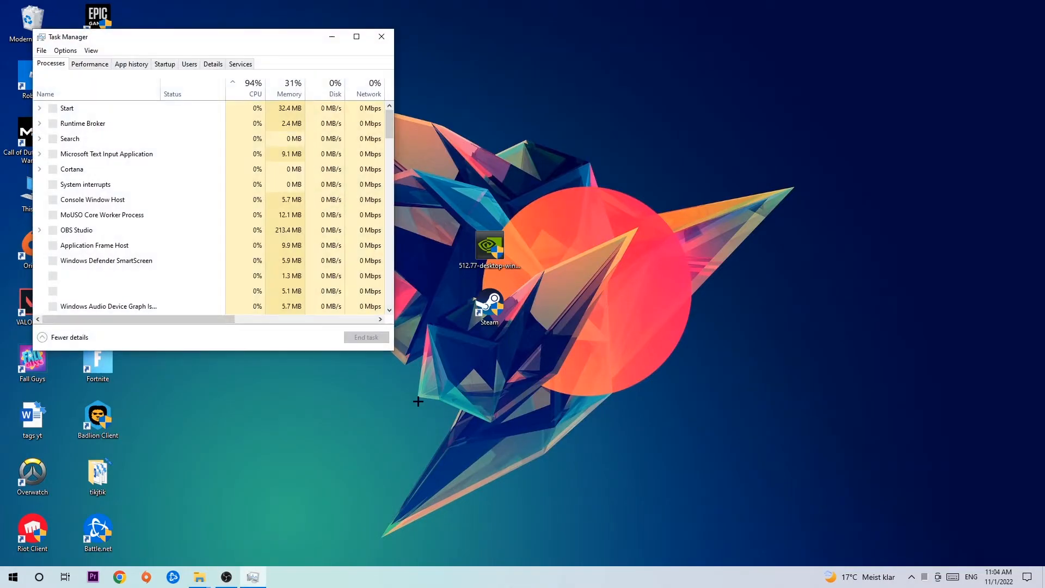
left_click(356, 37)
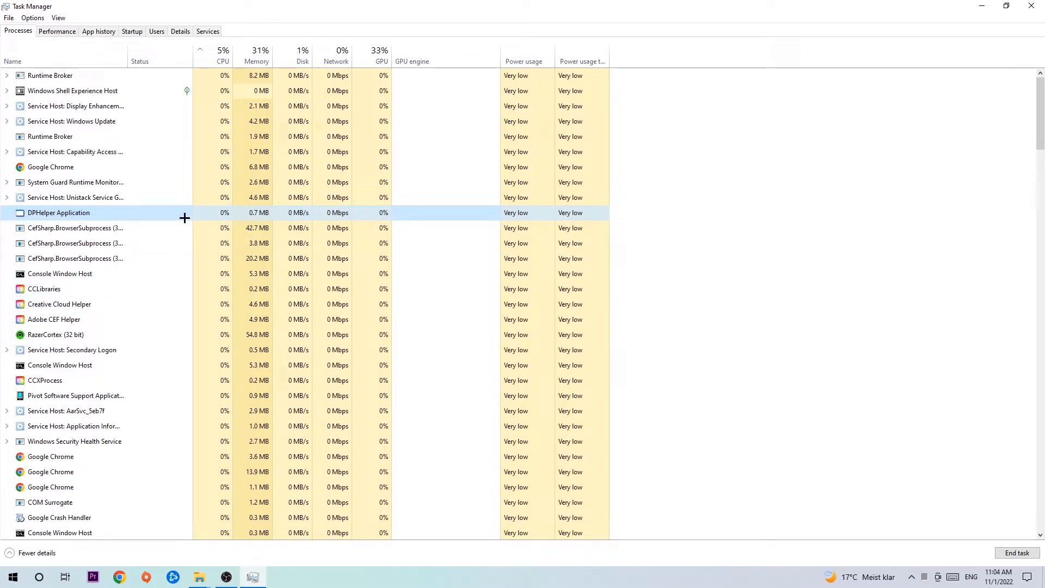
right_click(59, 274)
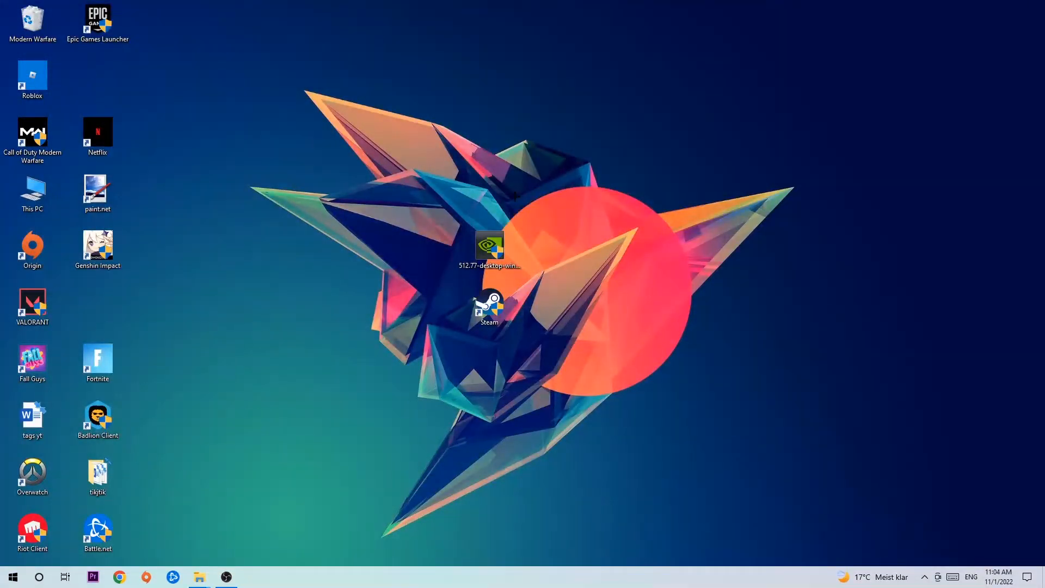
Drag the Steam shortcut to the upper right, then to the upper left, leaving it selected
left_click_drag(489, 307, 546, 330)
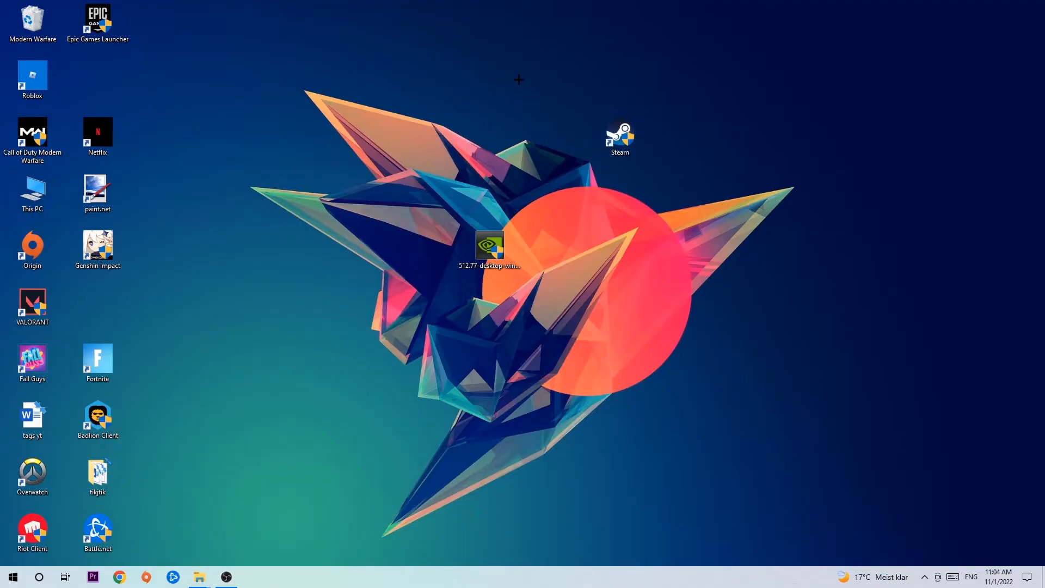
left_click_drag(620, 135, 358, 135)
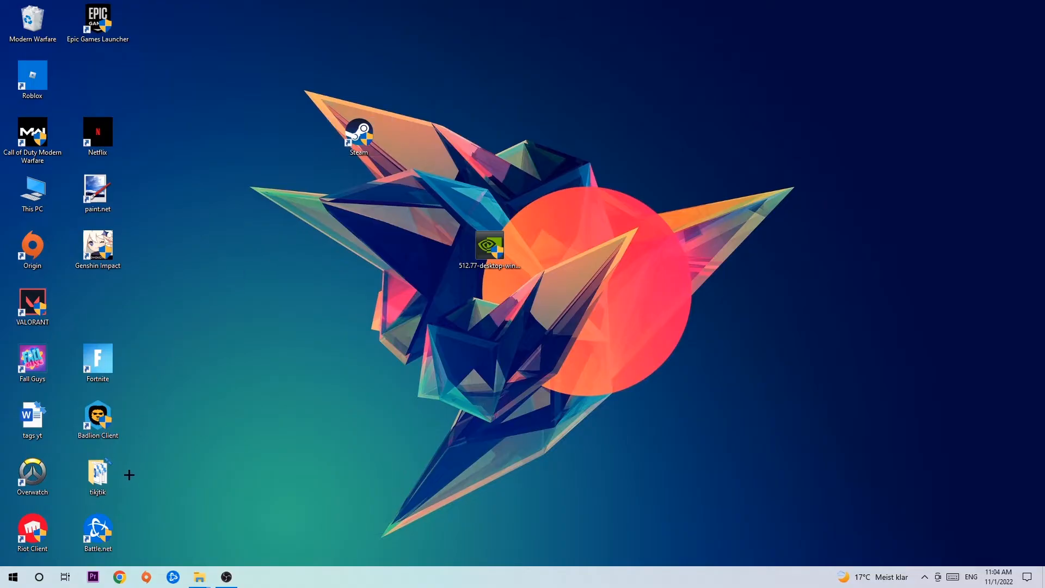
left_click(13, 577)
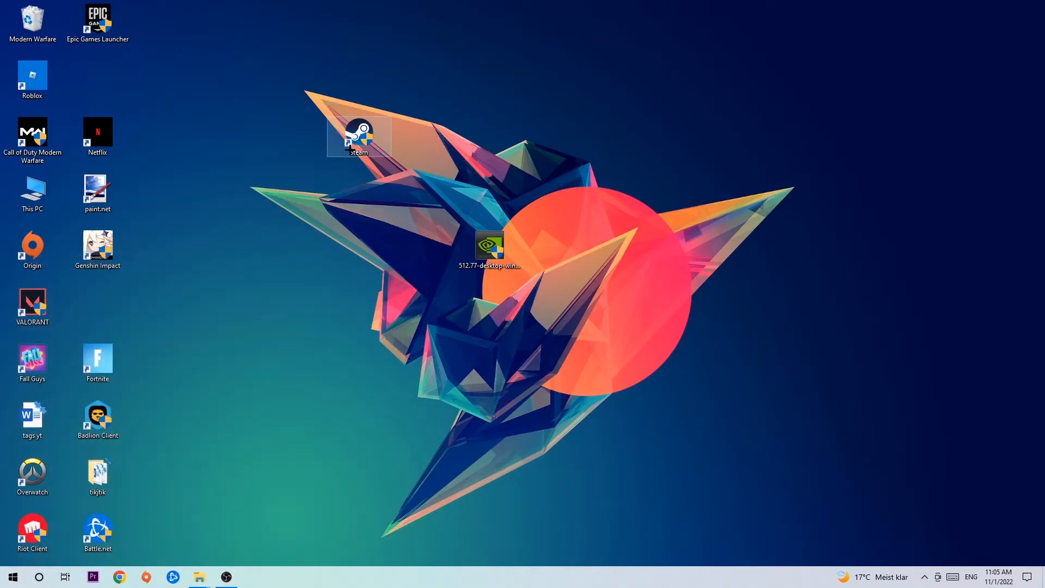
In Steam's shortcut properties, enable Windows 8 compatibility mode and Run as administrator
right_click(359, 138)
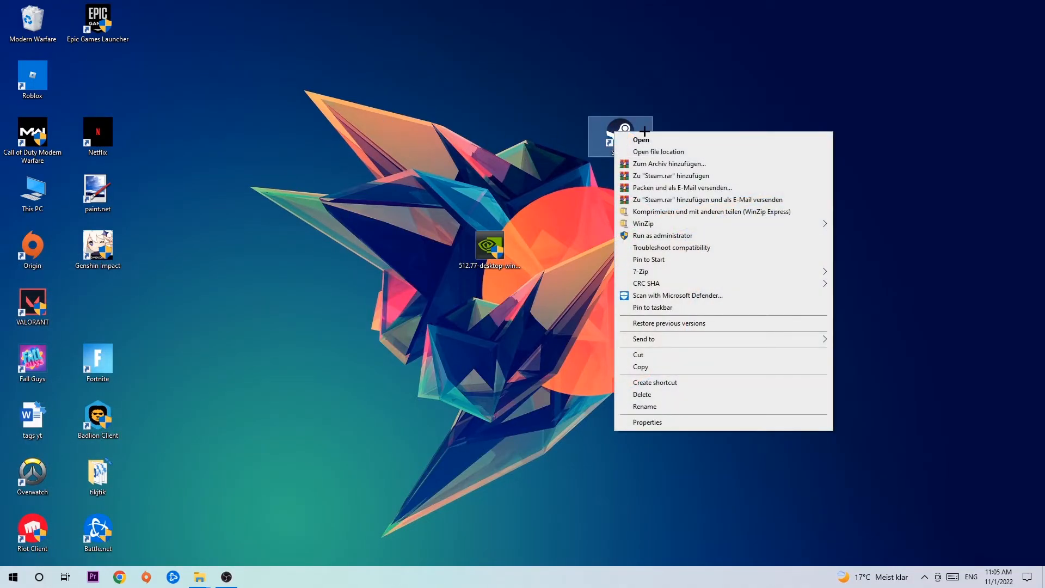
mouse_move(684, 332)
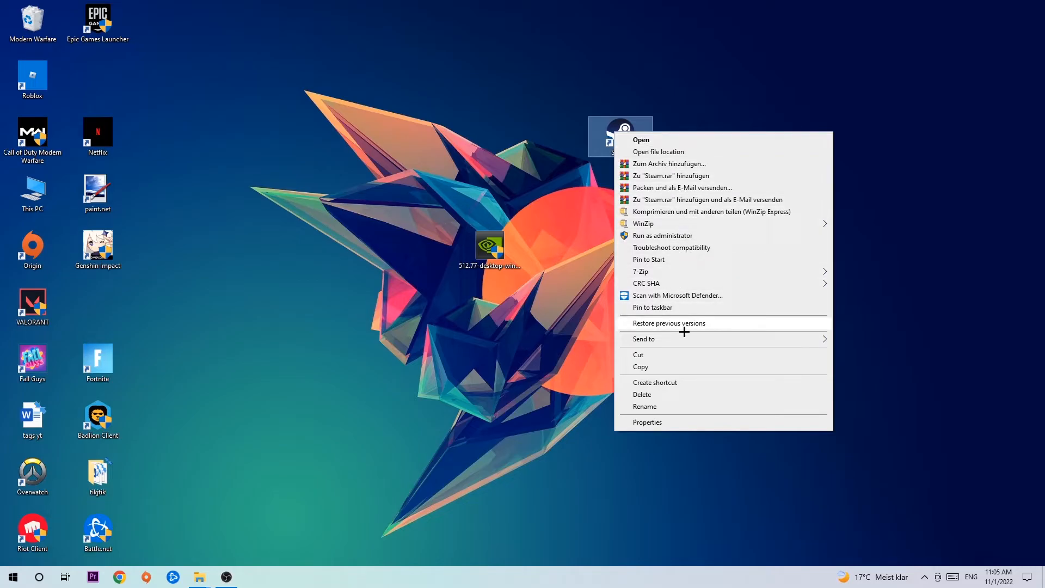
left_click(646, 423)
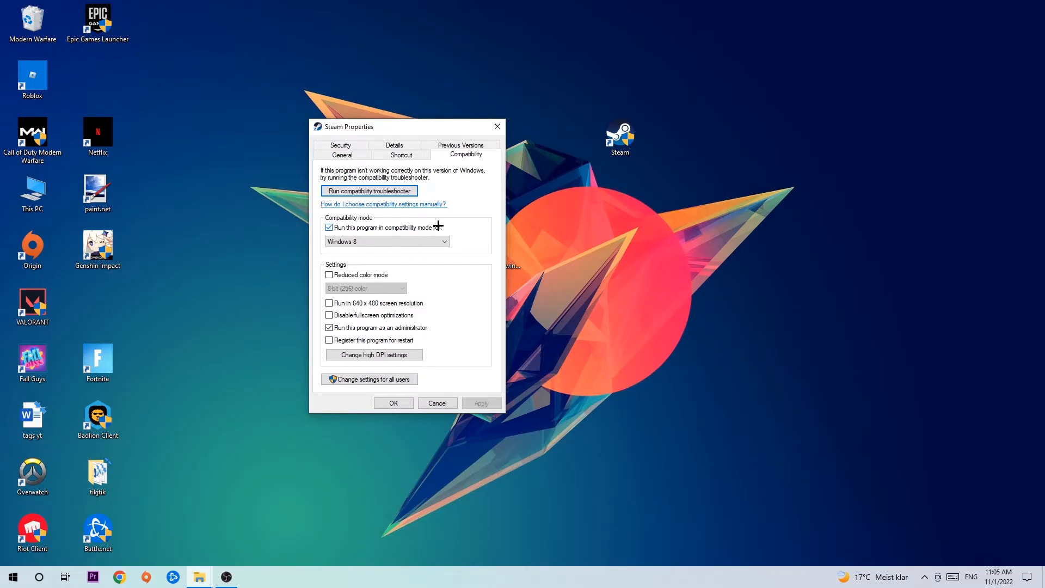
mouse_move(355, 328)
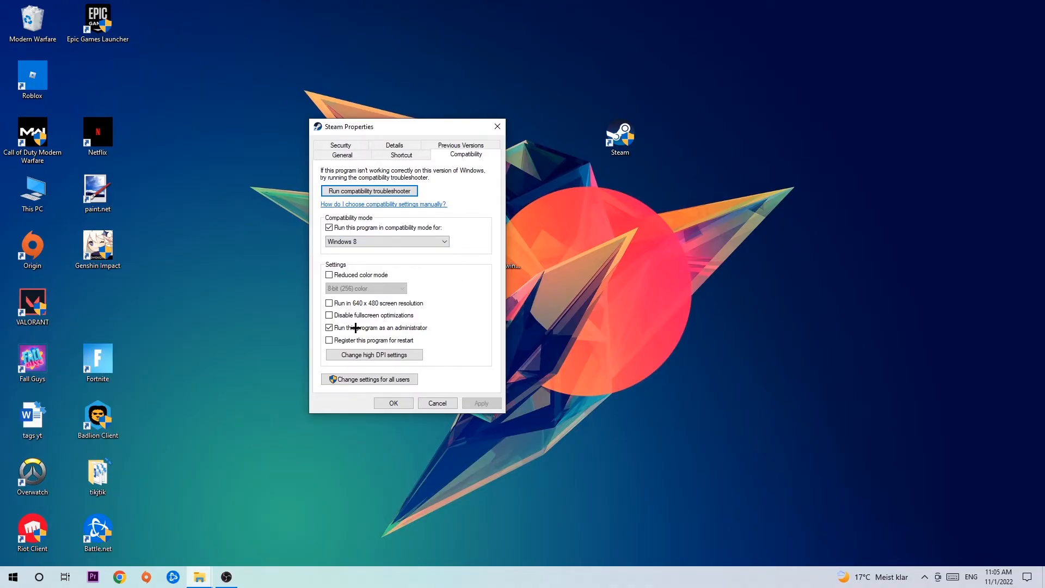
mouse_move(323, 331)
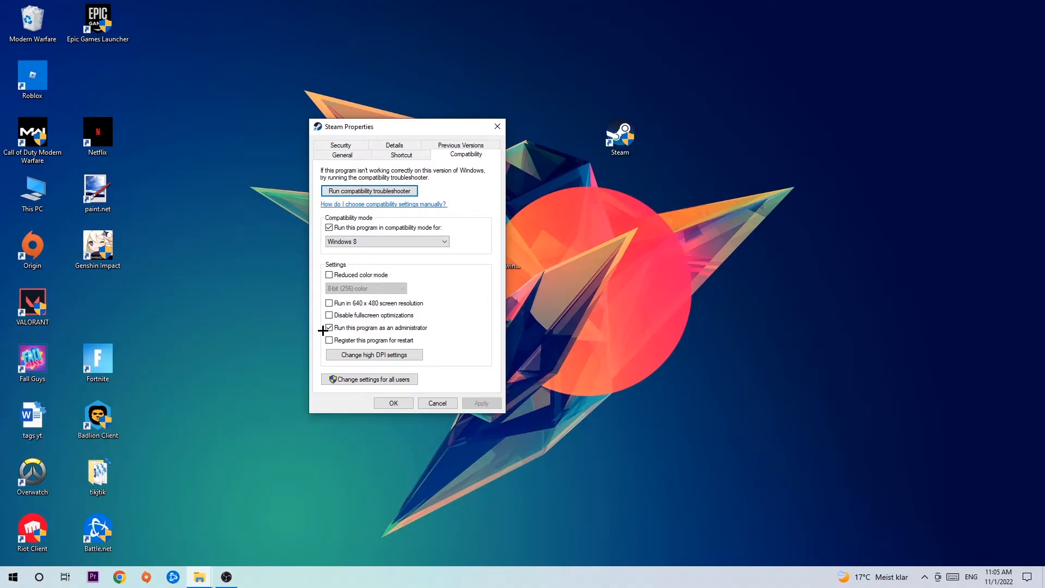
left_click(329, 328)
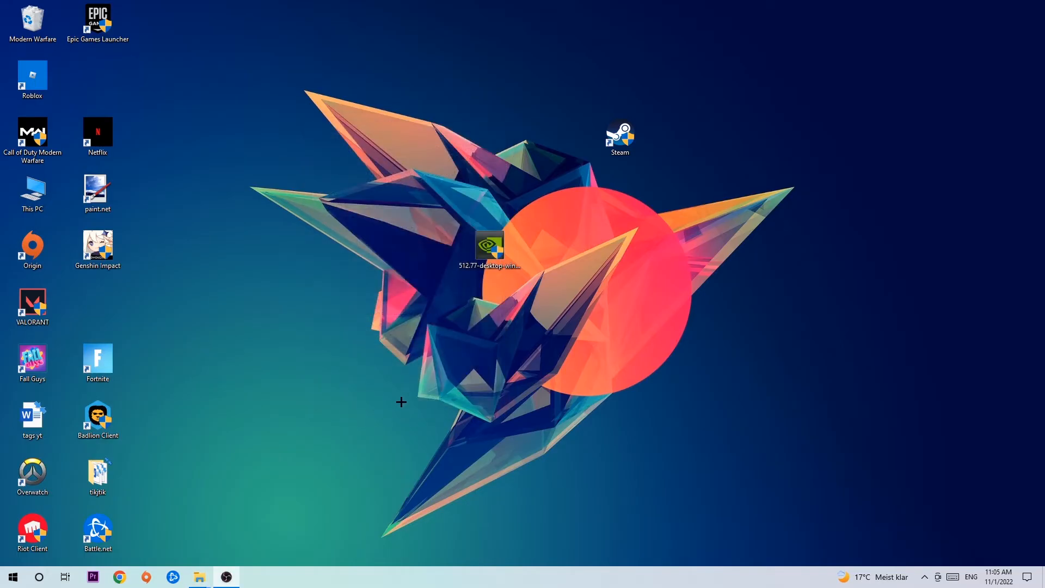
mouse_move(543, 306)
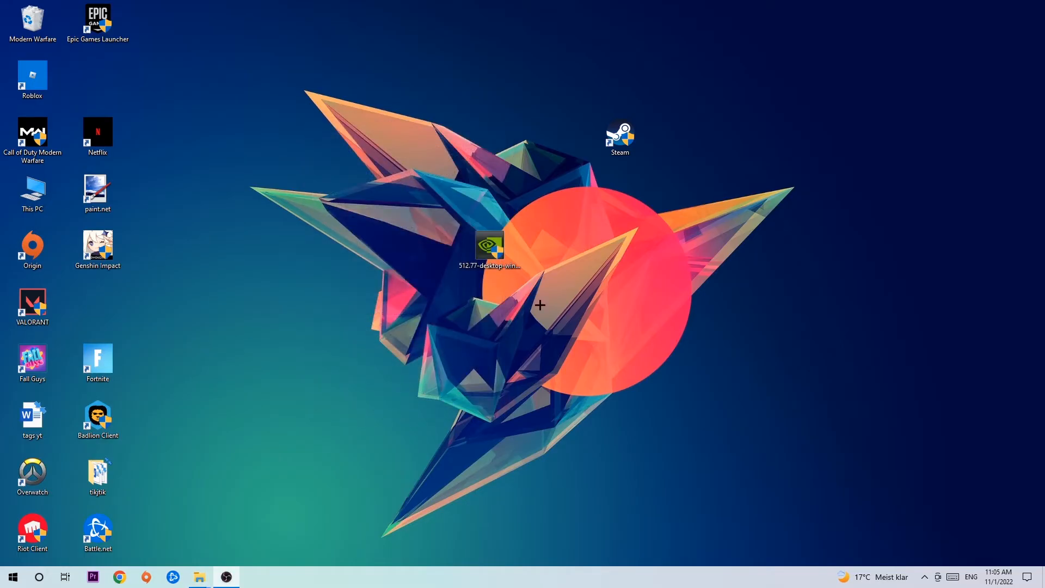
Drag the Steam shortcut to the top centre, above the NVIDIA installer file
left_click_drag(619, 138, 489, 139)
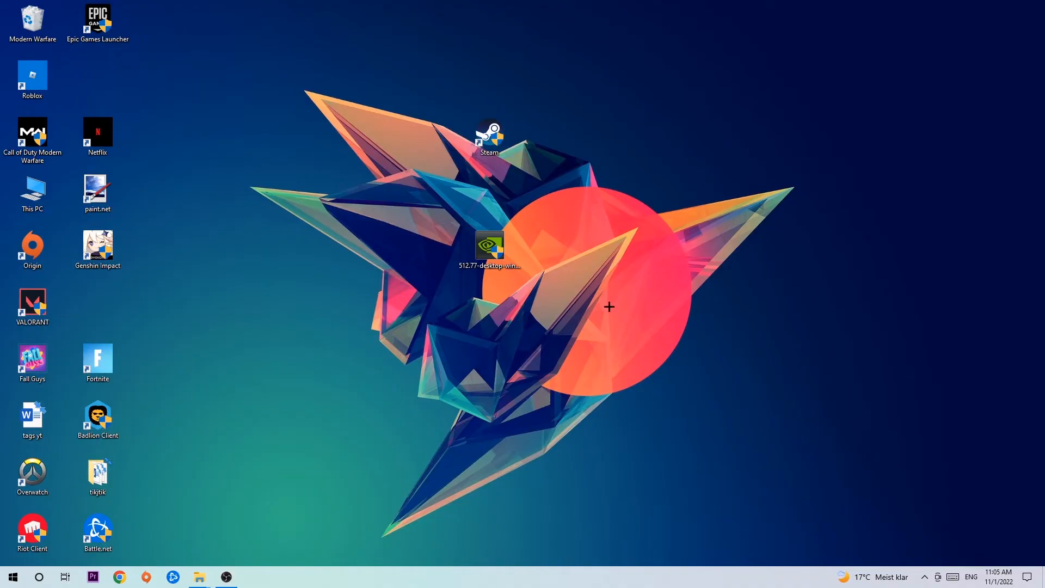
mouse_move(611, 307)
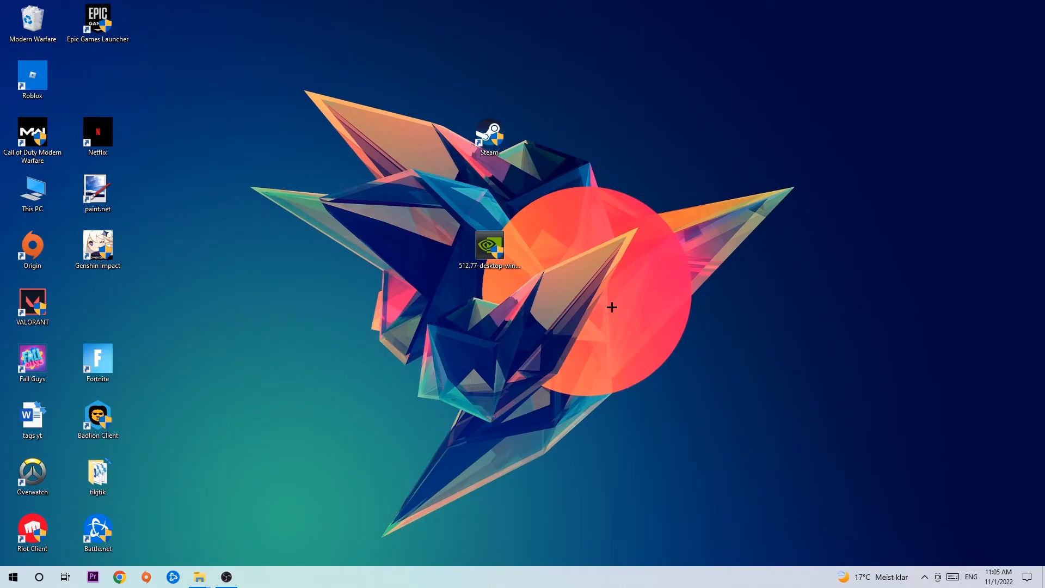
mouse_move(613, 292)
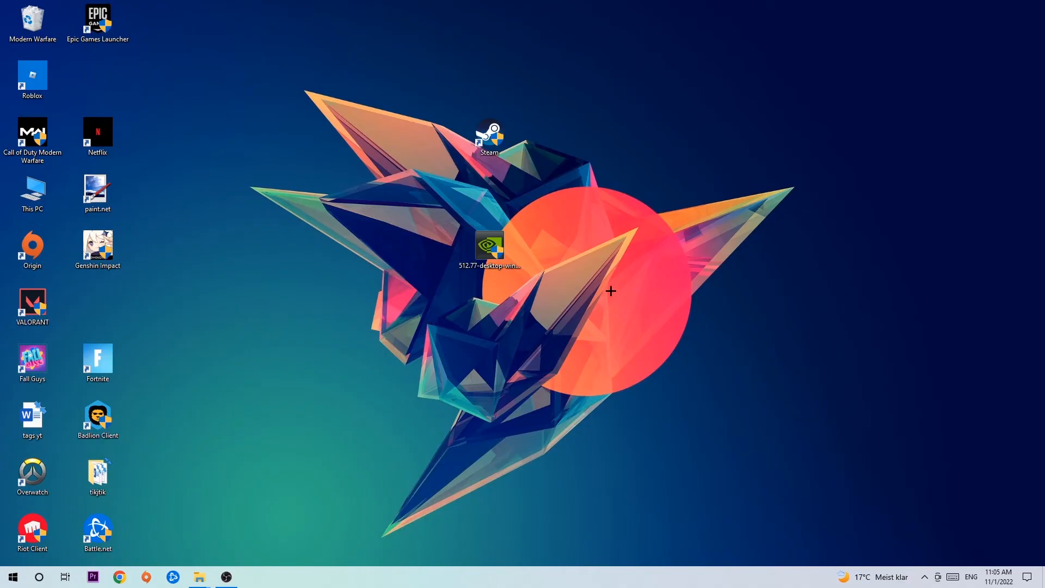